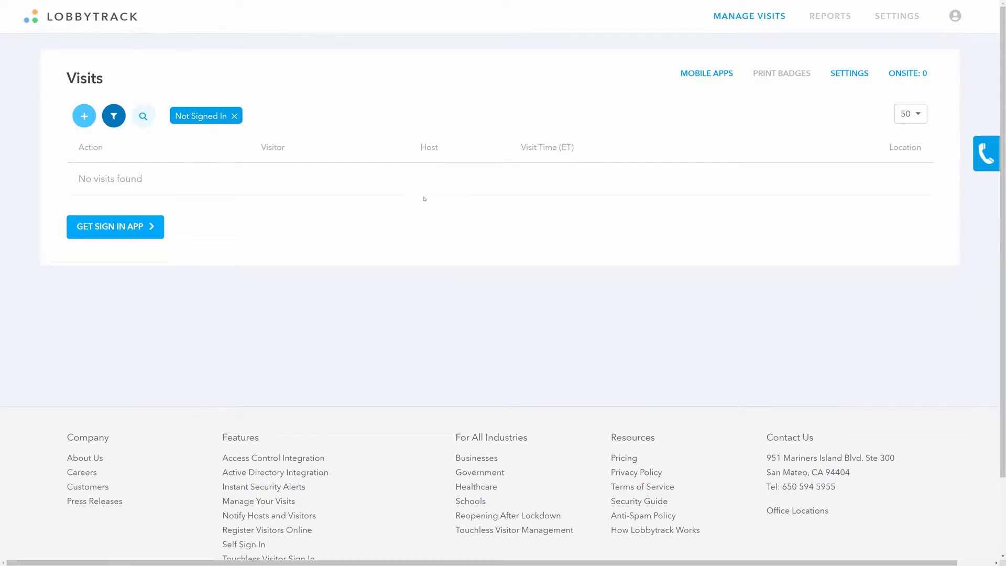
mouse_move(852, 76)
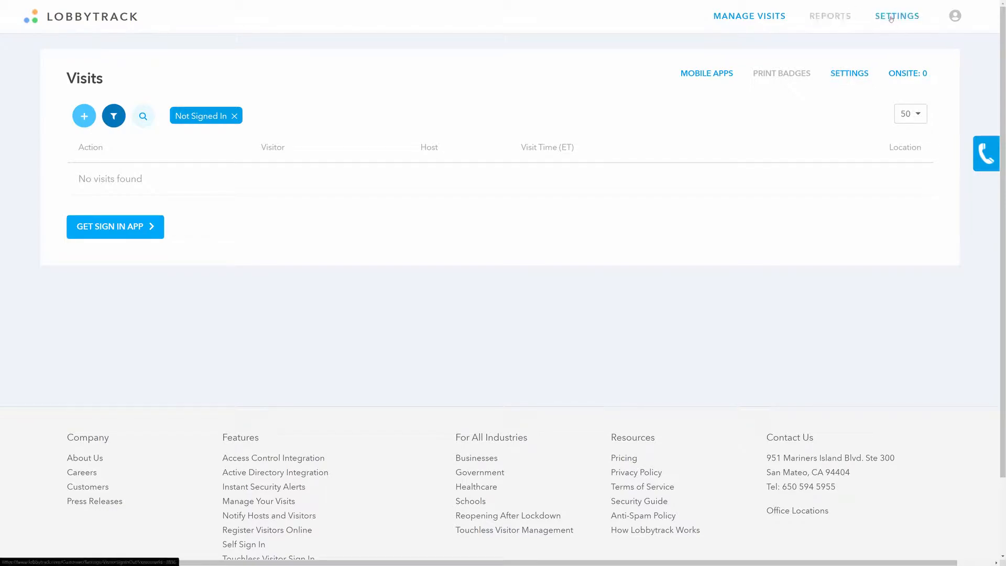
Open Lobbytrack Settings and scroll down to the Driver License Scanning section.
click(897, 16)
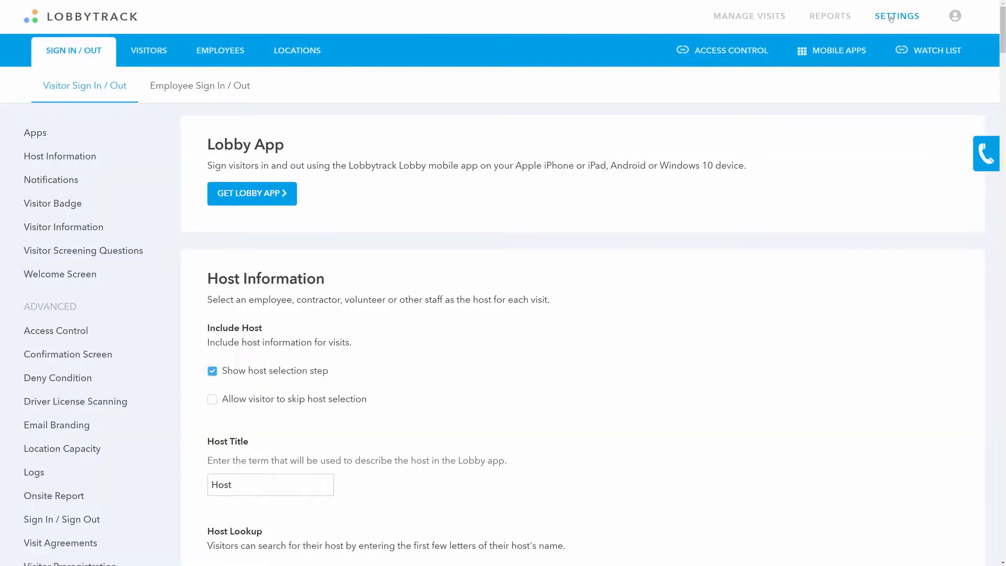
mouse_move(140, 292)
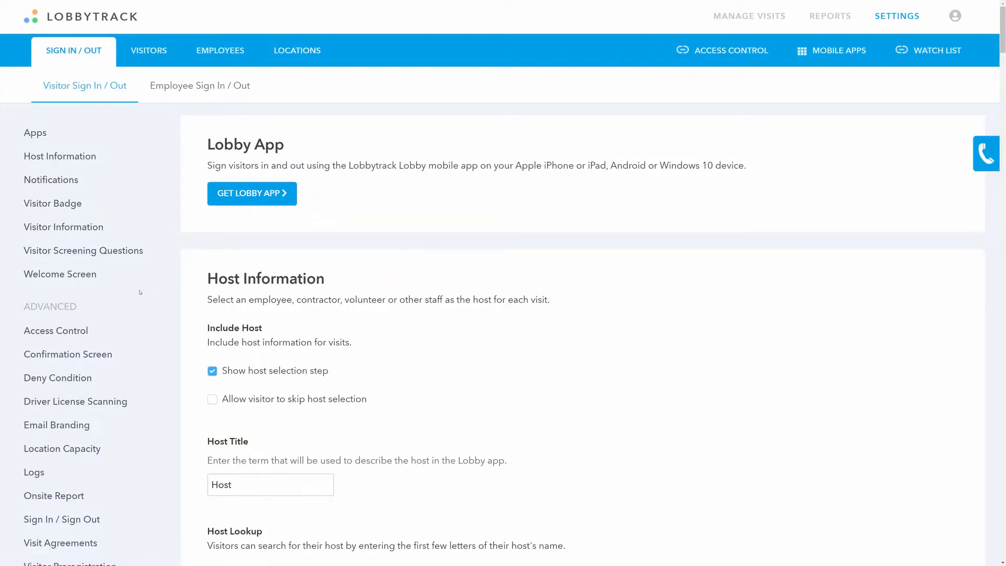
scroll(down, 3)
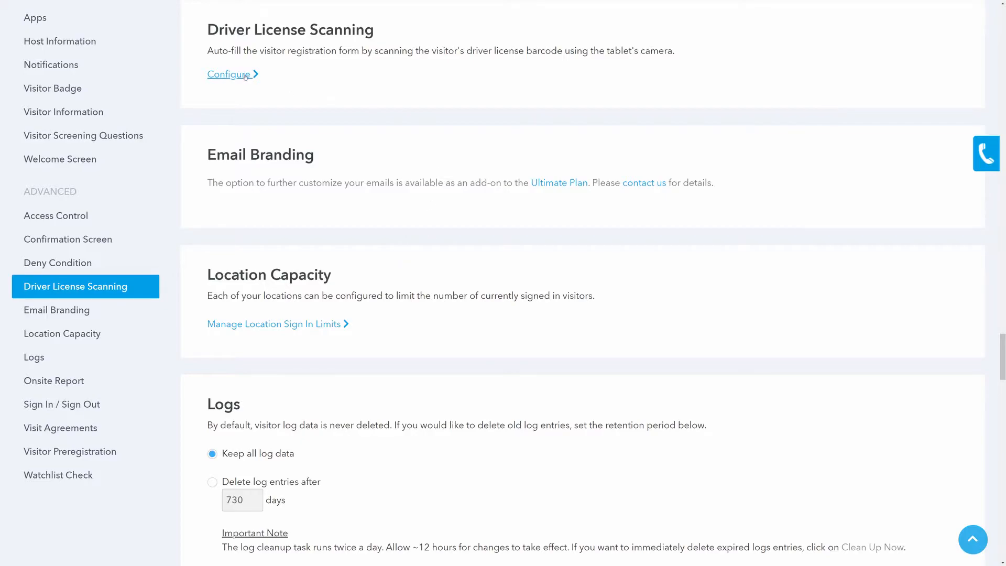
Configure Driver License Scanning and expand the First Name field mapping dropdown.
click(227, 74)
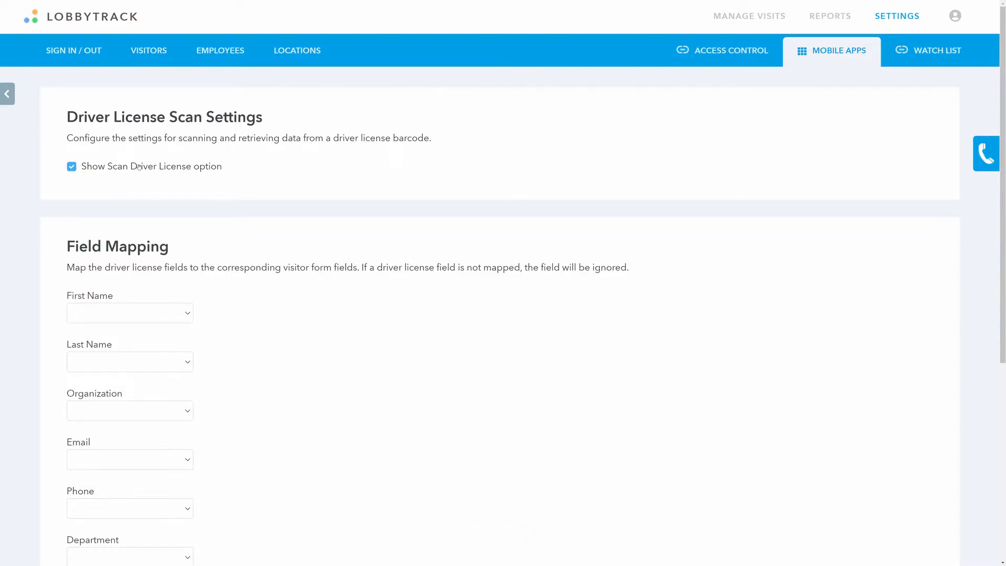
click(130, 313)
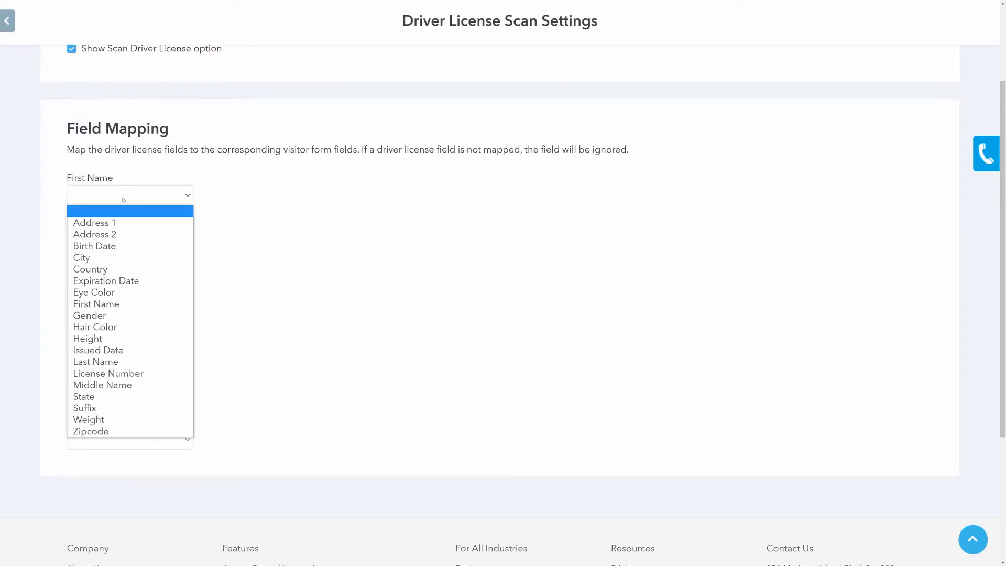
Map First Name and Last Name to the licence's First Name and Last Name fields.
click(95, 304)
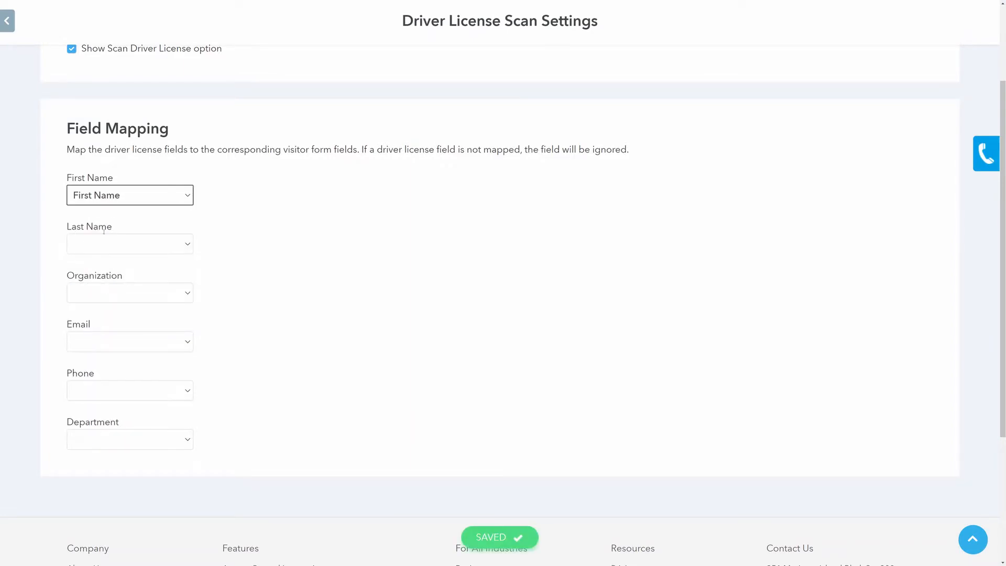
click(129, 243)
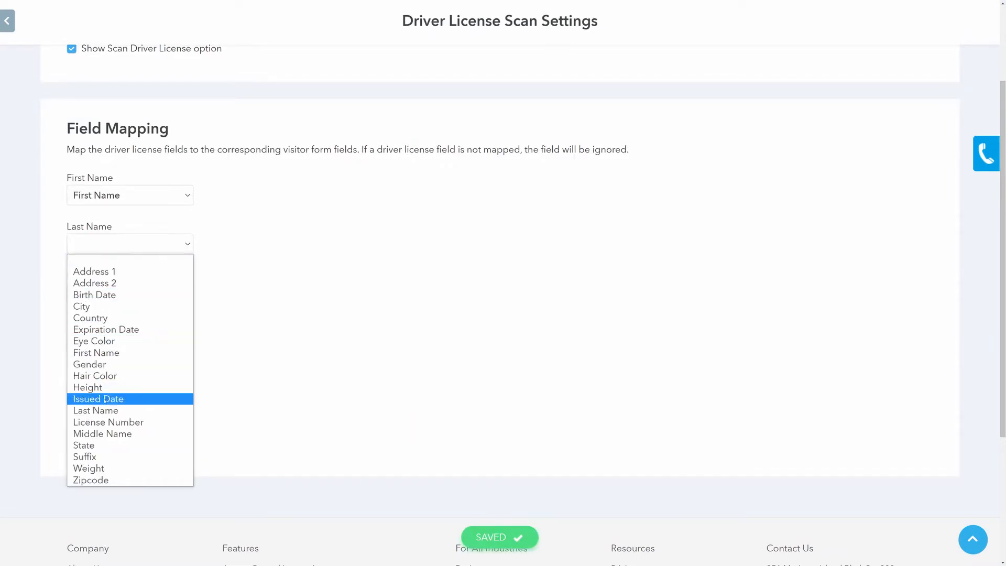
click(96, 410)
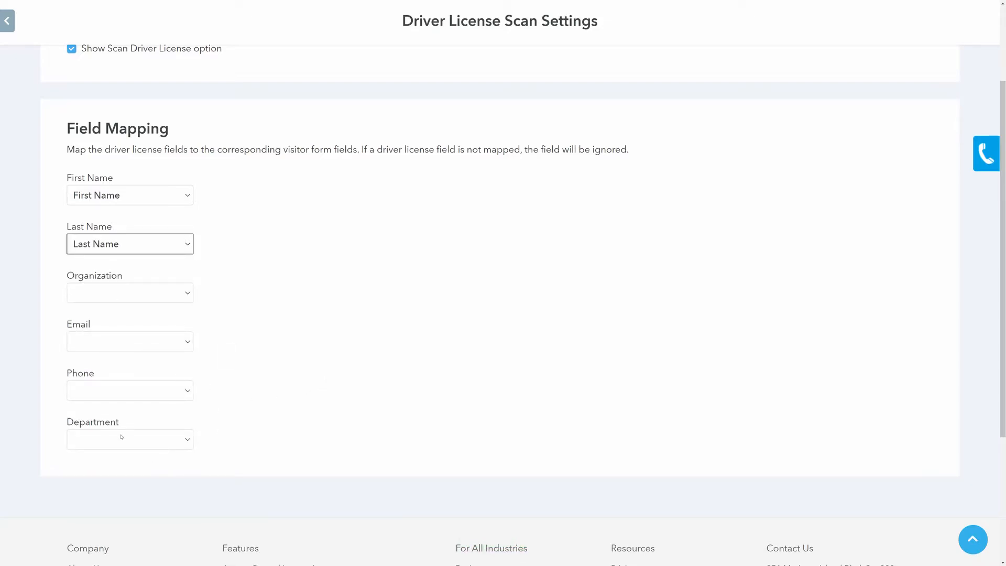
Leave Organization unmapped and launch the Lobby app's welcome screen.
click(130, 293)
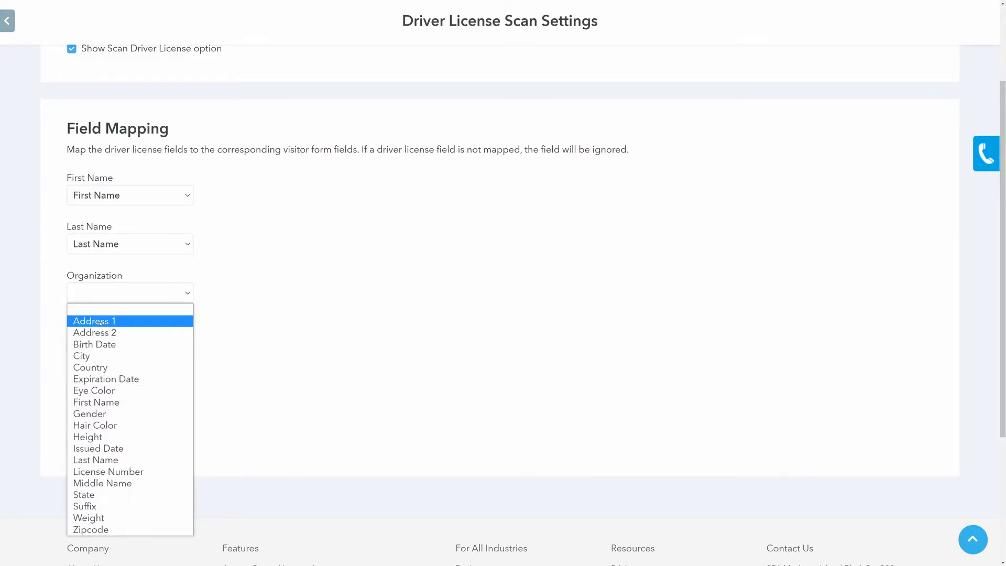
click(288, 343)
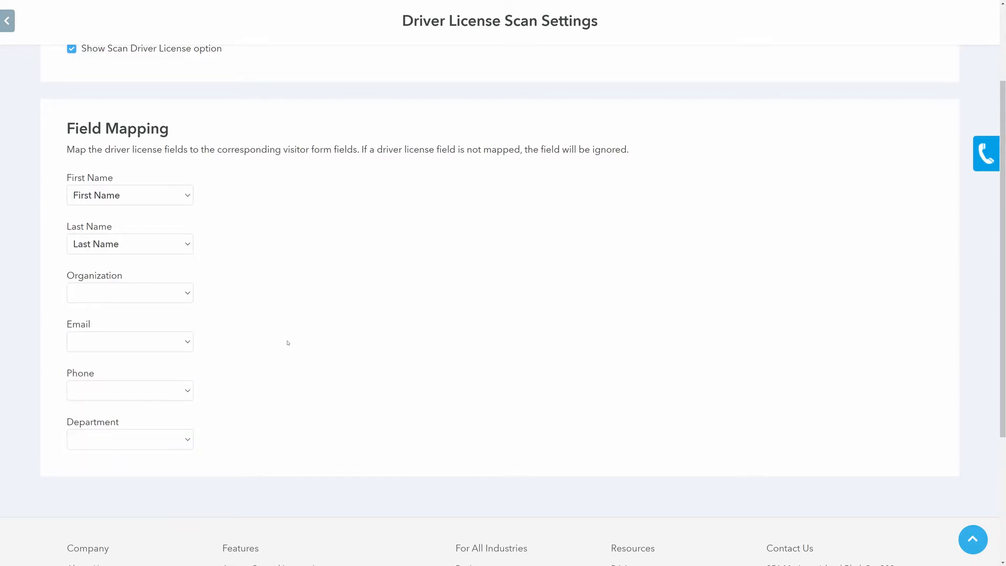
scroll(up, 3)
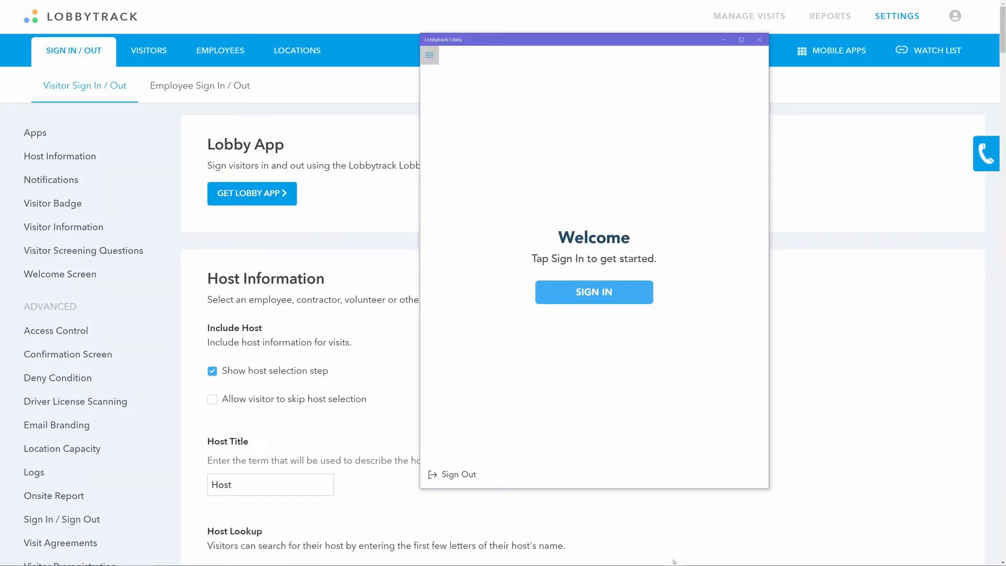
click(594, 293)
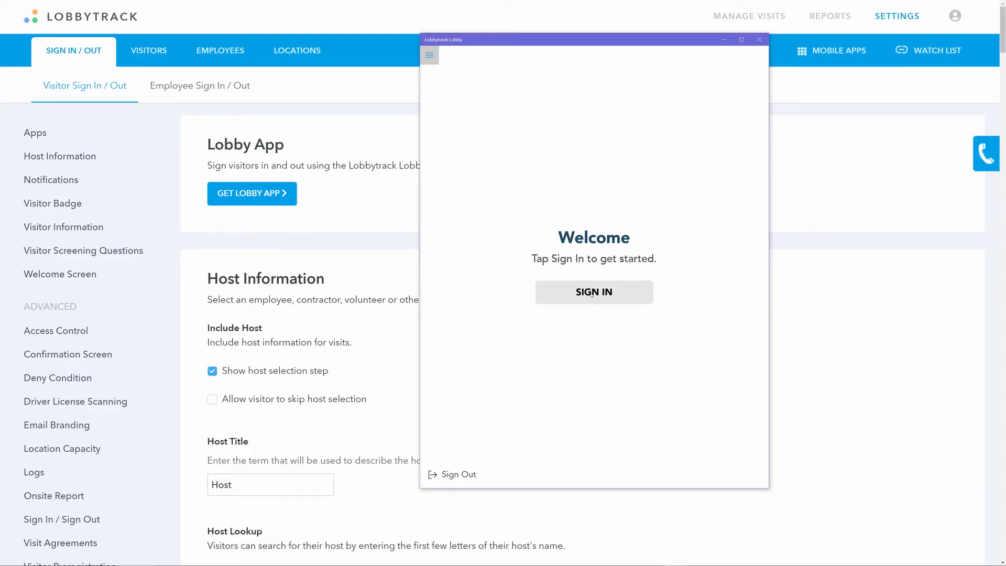
Continue to the Visitor form and start the Scan License camera view.
click(594, 293)
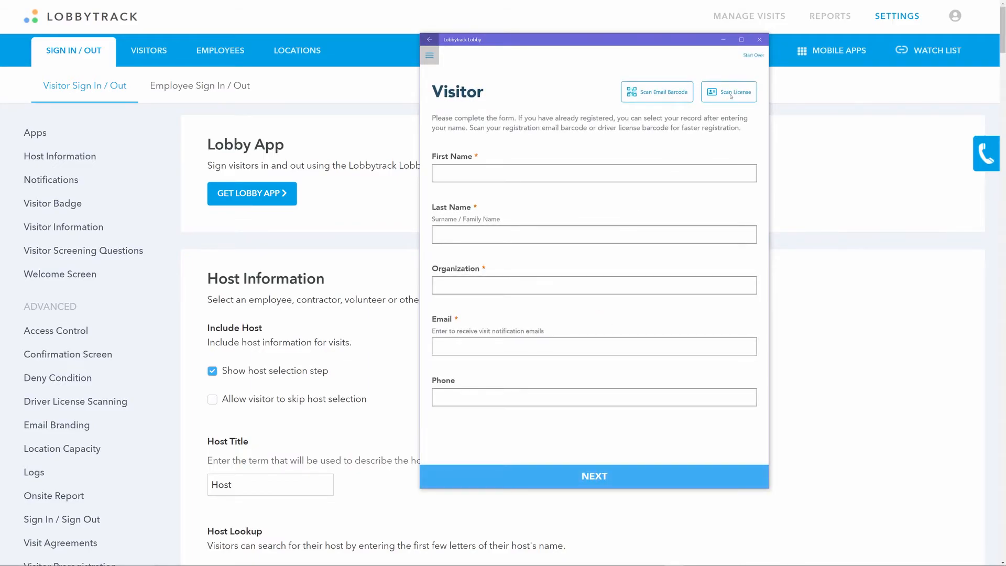
click(729, 91)
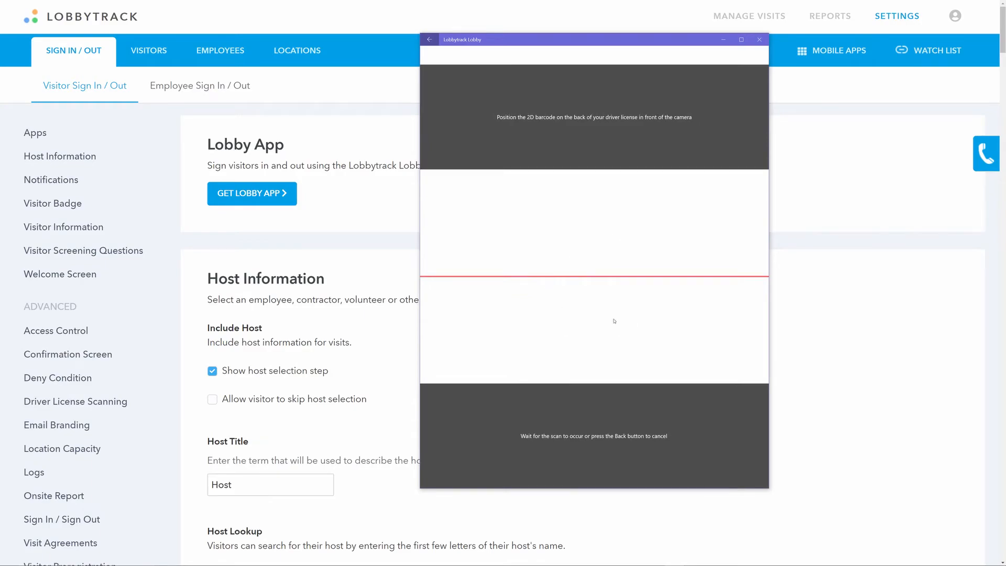